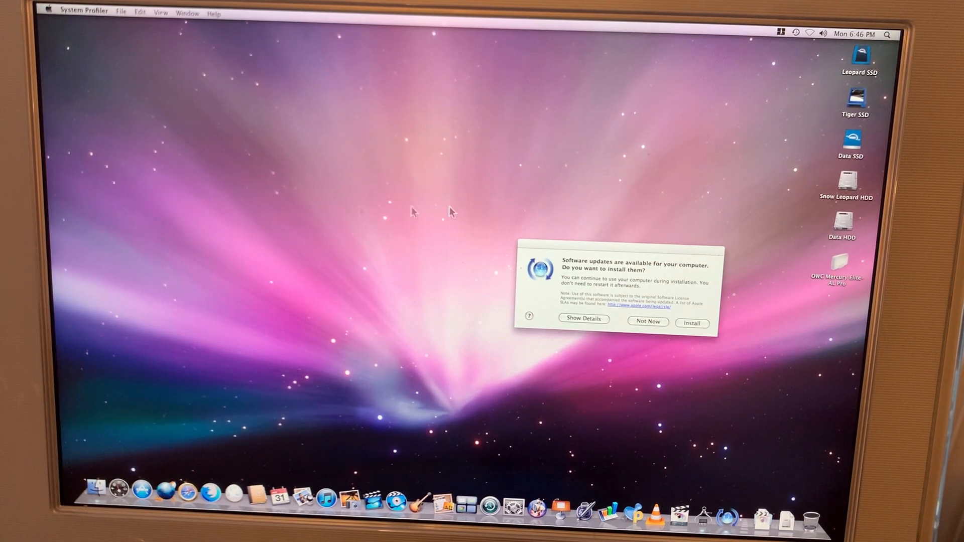
mouse_move(455, 197)
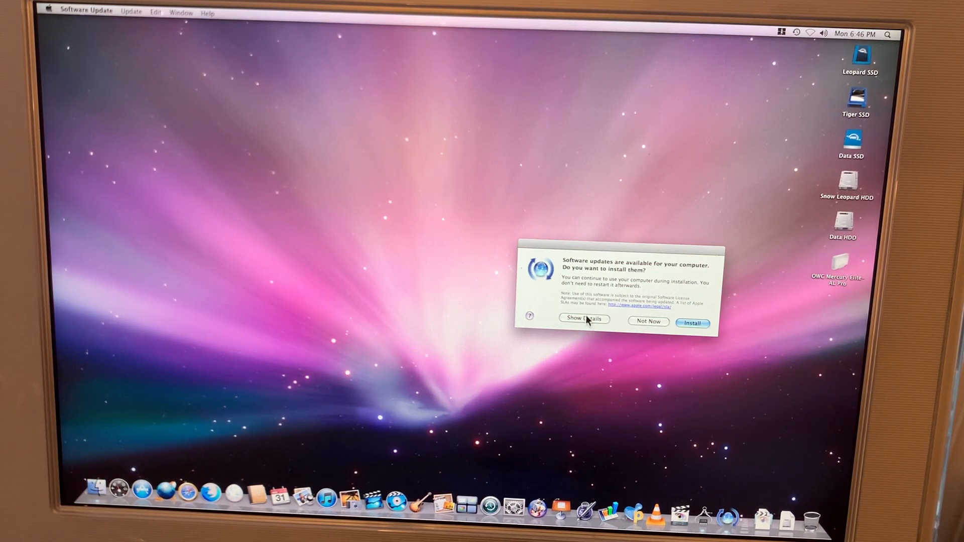
- Dismiss the Software Update prompt with Not Now, leaving the desktop clear
left_click(584, 321)
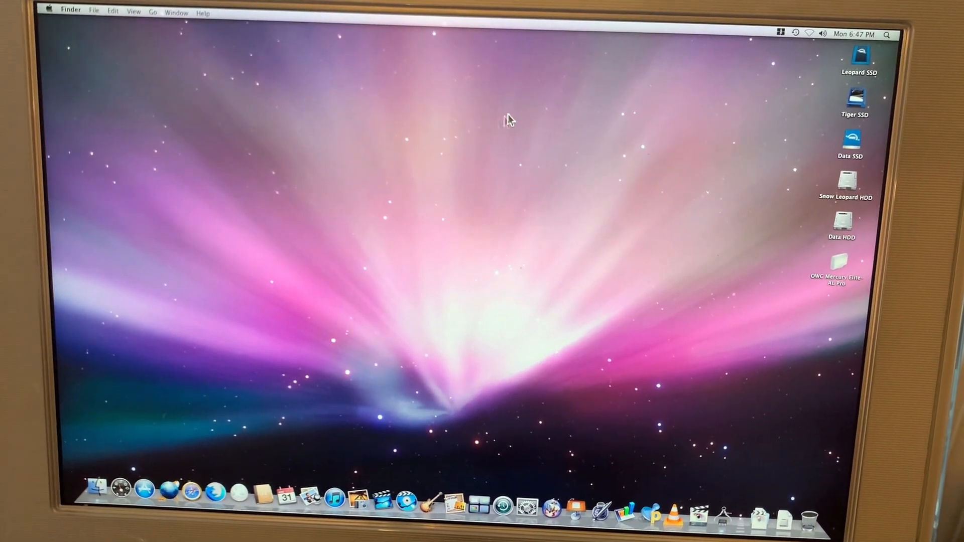
mouse_move(231, 26)
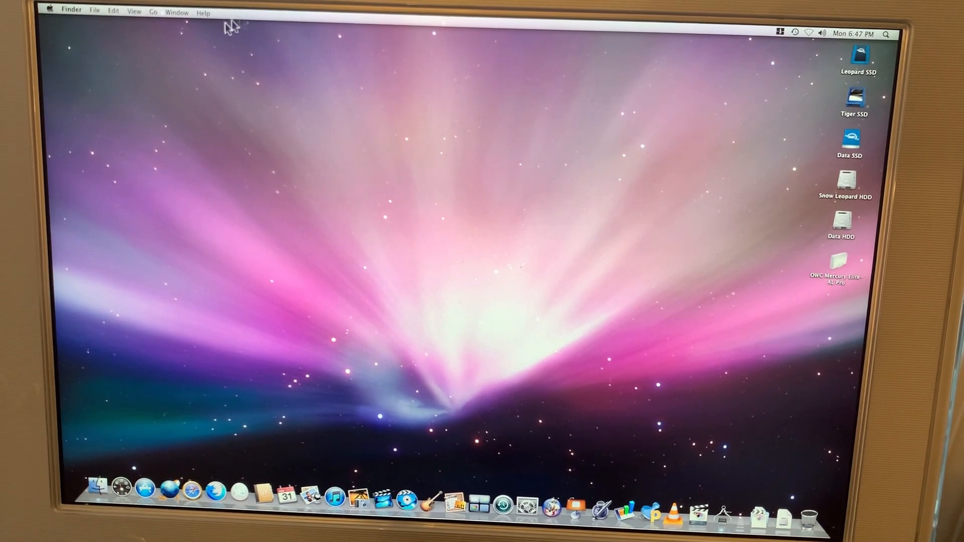
- Launch Disk Utility from Finder's Utilities folder via the Go menu
left_click(153, 11)
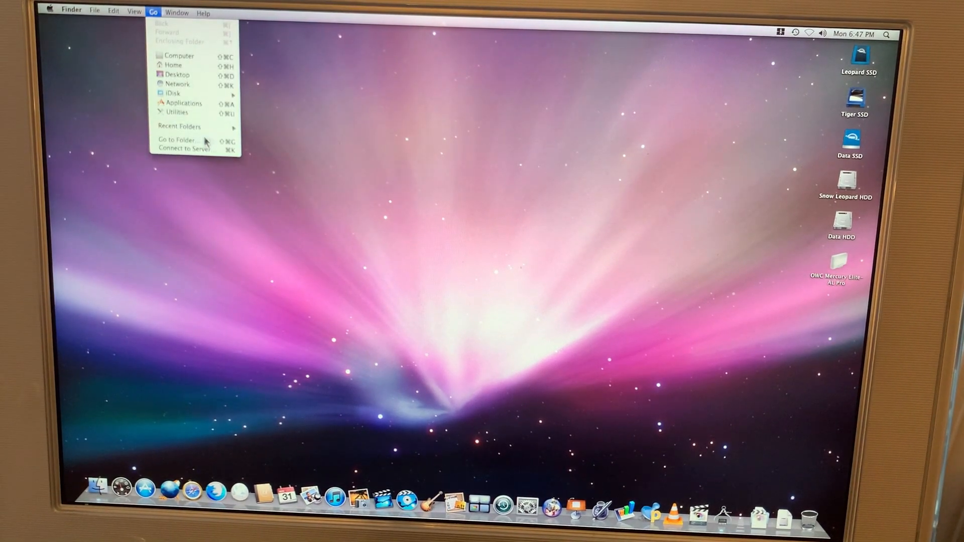
left_click(176, 113)
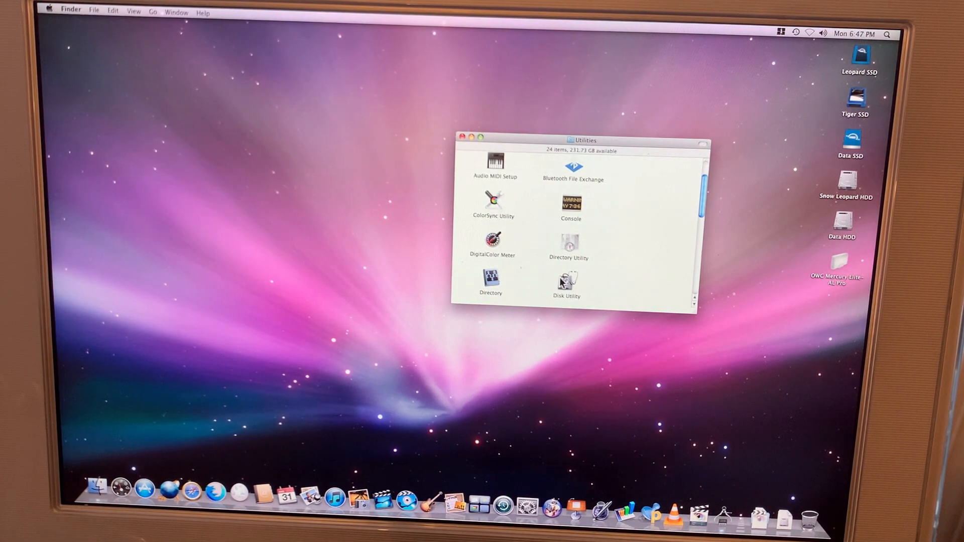
double_click(567, 280)
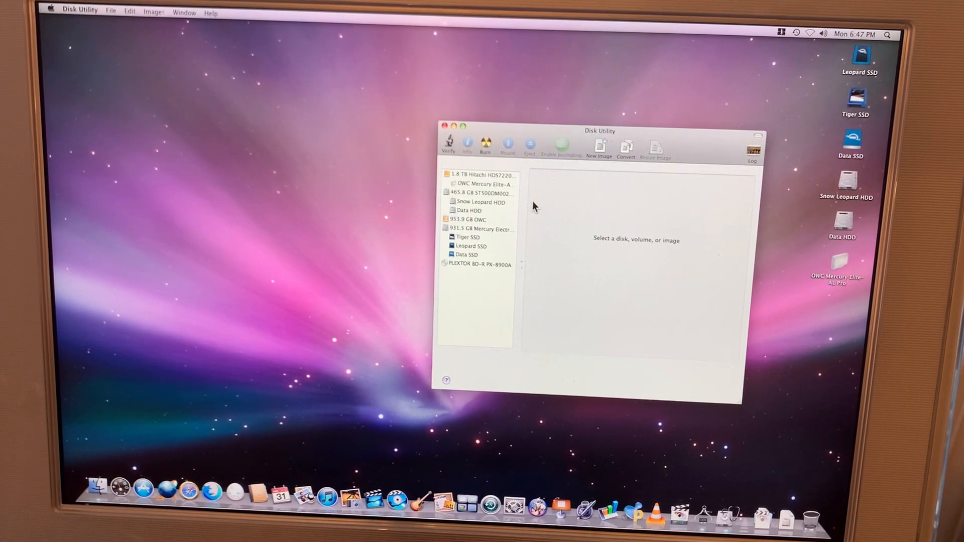
mouse_move(489, 248)
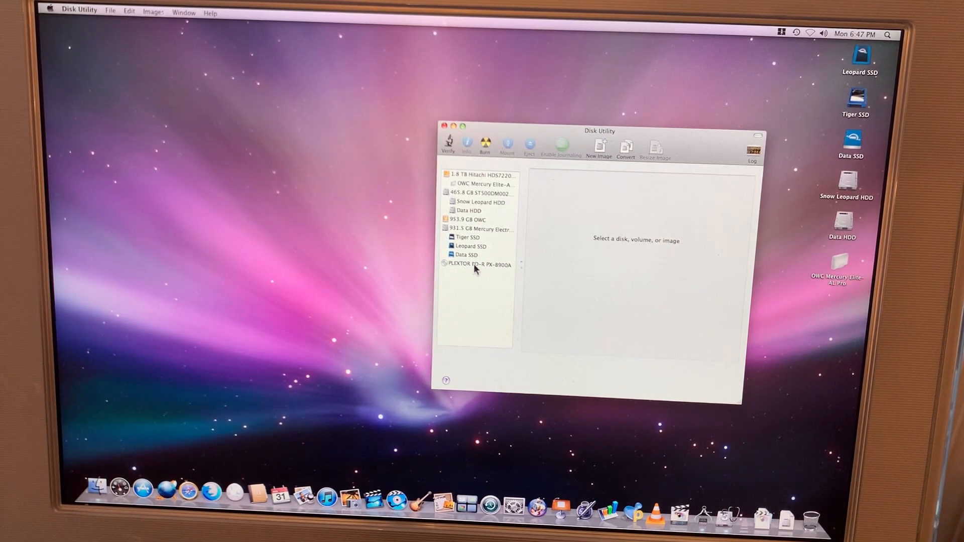
mouse_move(504, 275)
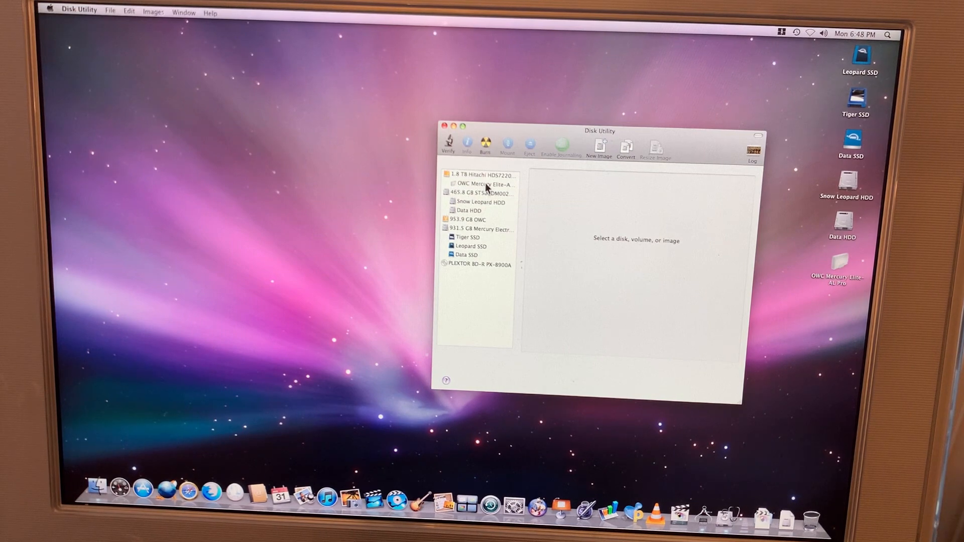
left_click(480, 184)
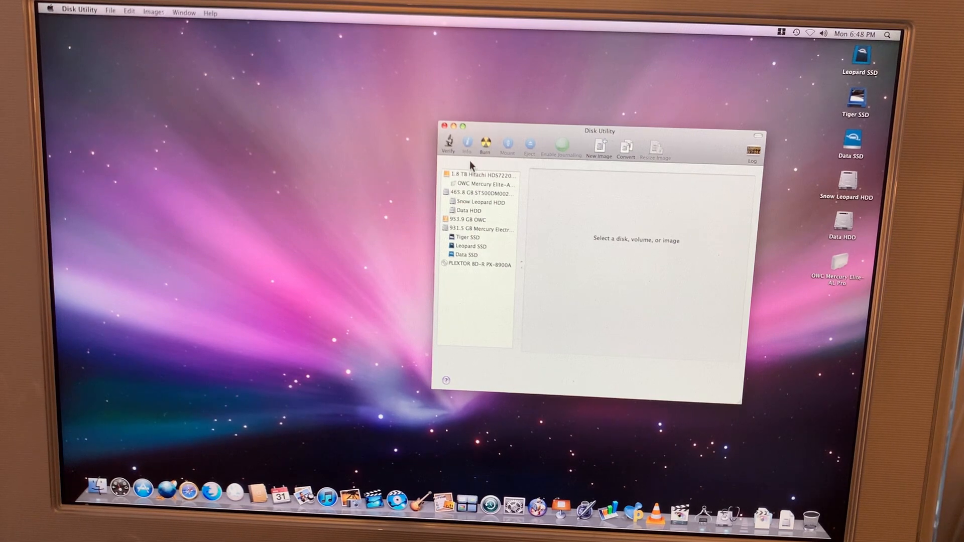
- Select the 1.8 TB Hitachi disk and show its Erase options
left_click(481, 176)
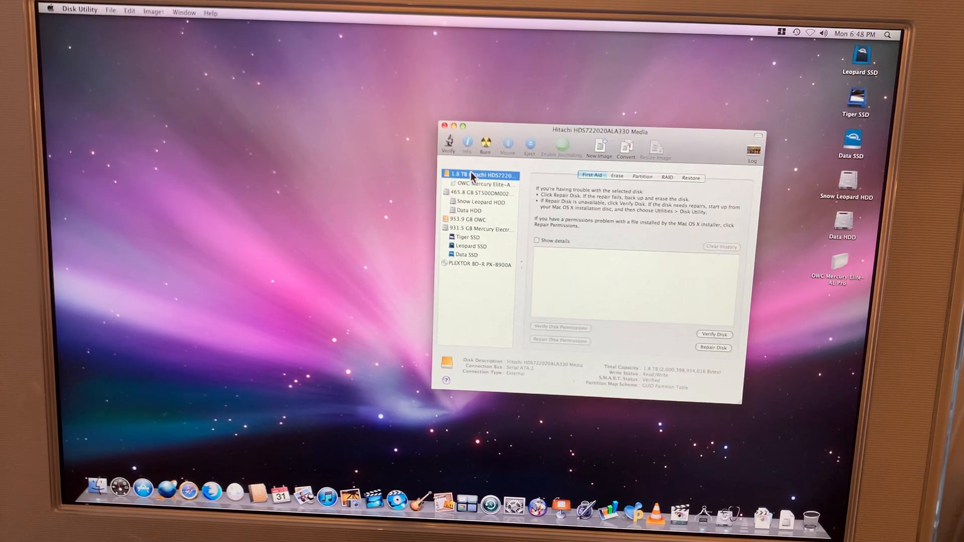
mouse_move(615, 205)
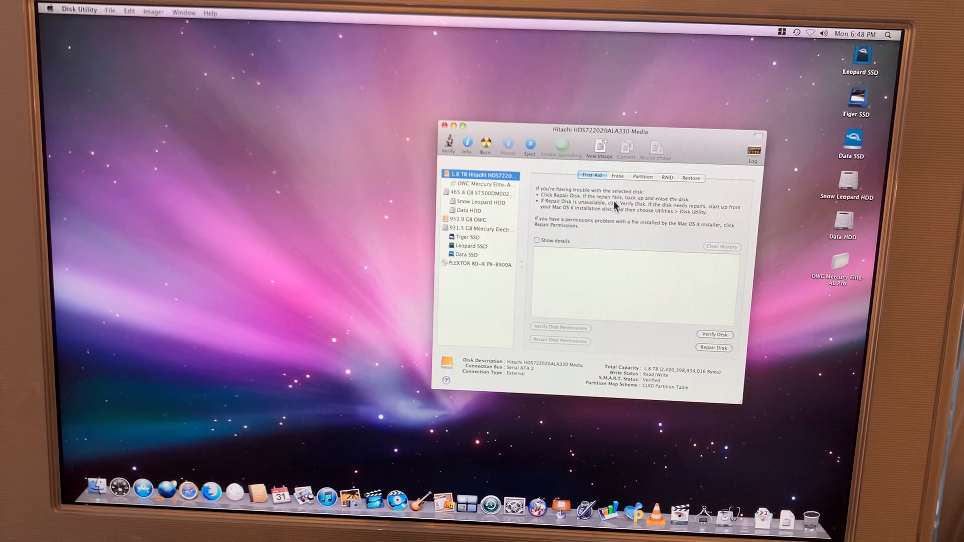
mouse_move(551, 204)
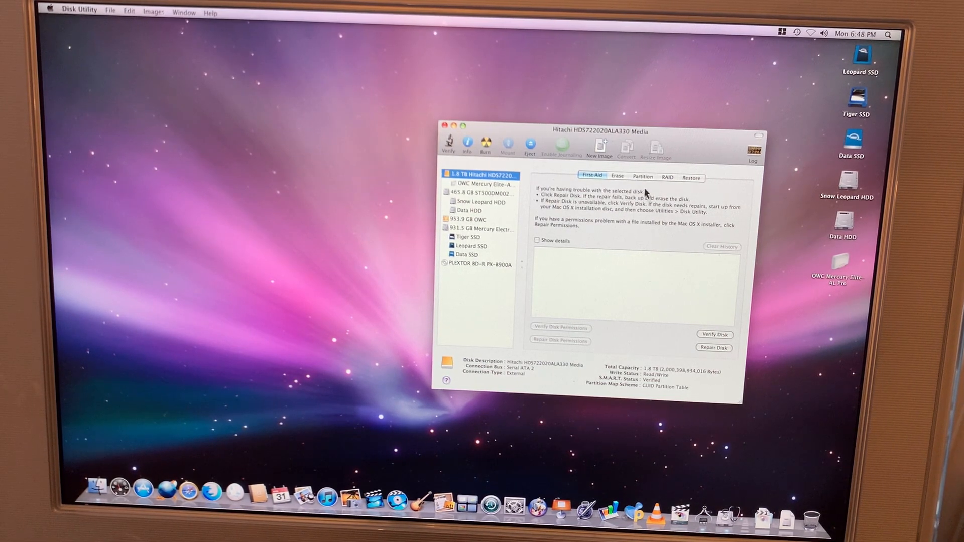
left_click(617, 177)
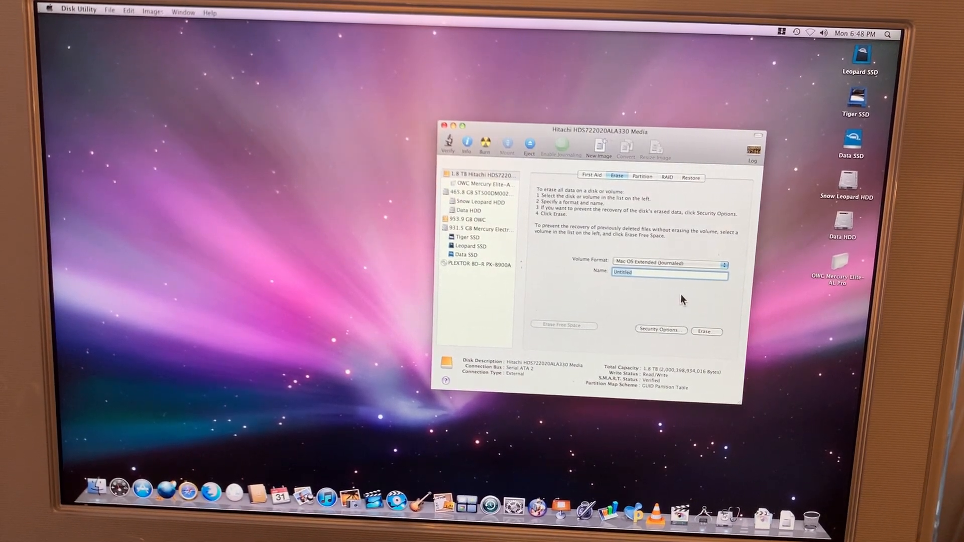
- Name the volume 'FireWire Data' and confirm erasing the Hitachi disk
type("FireWire Data")
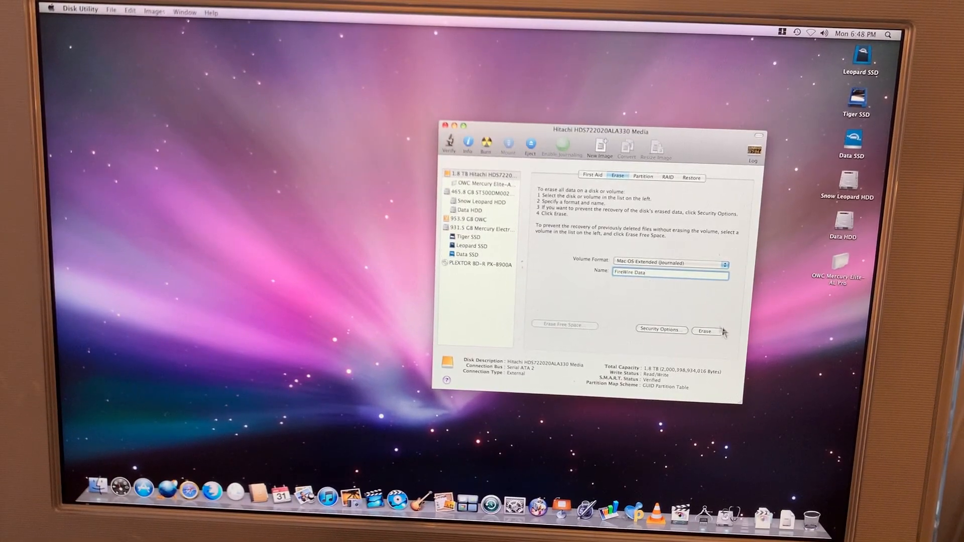
left_click(706, 331)
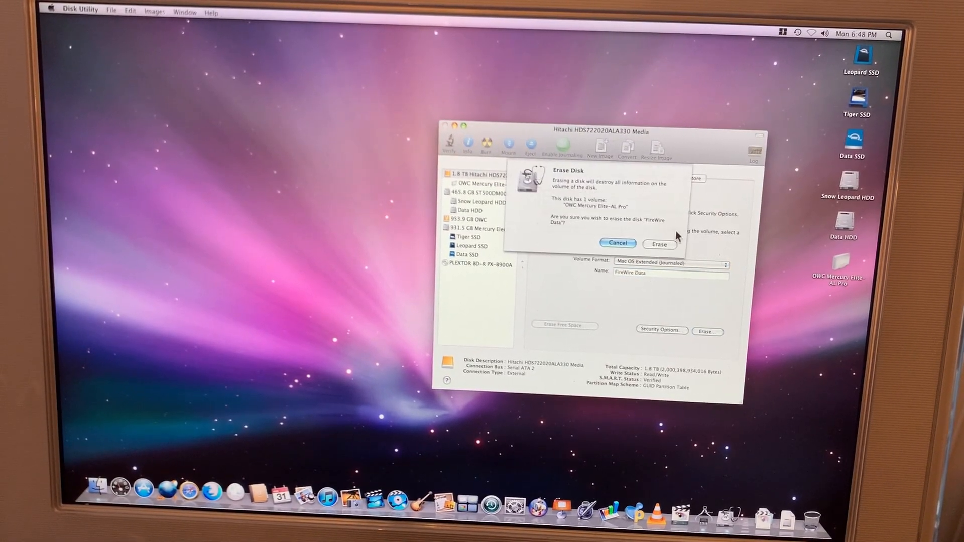
left_click(659, 243)
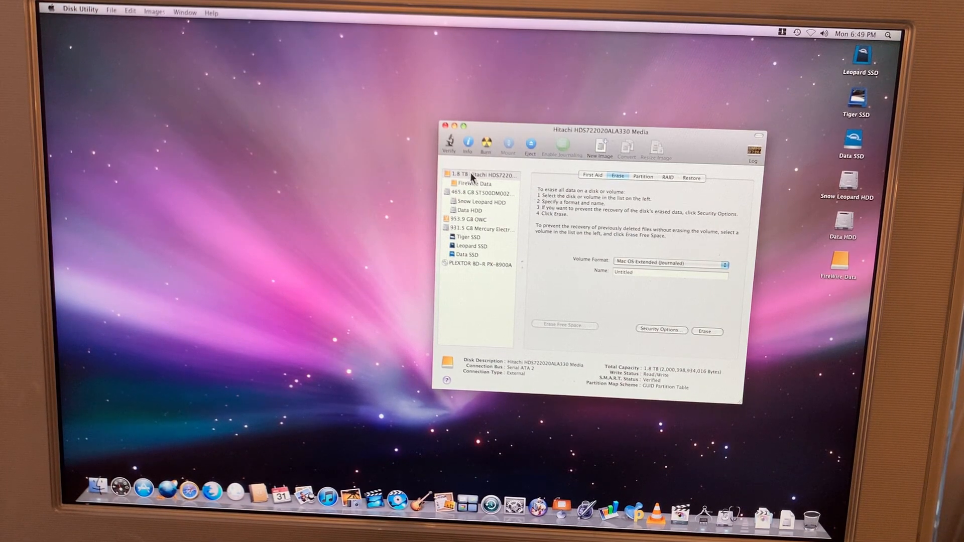
- Reselect the Hitachi disk, then select the 953.9 GB OWC disk to view its details
left_click(480, 174)
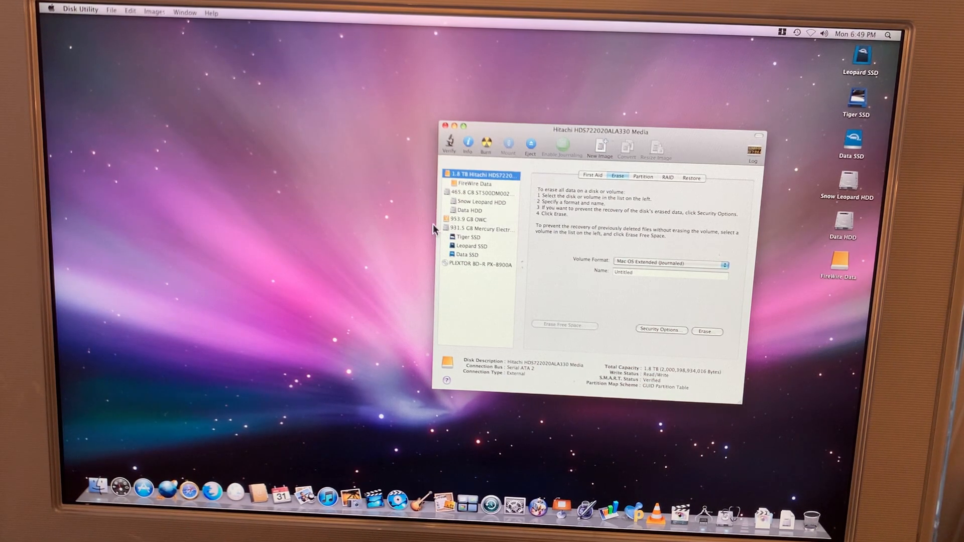
left_click(468, 219)
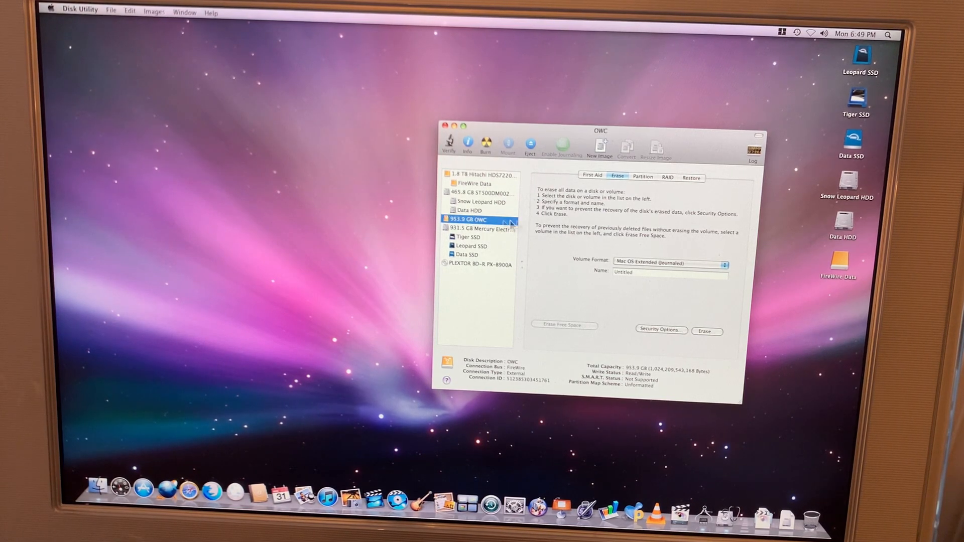
mouse_move(664, 217)
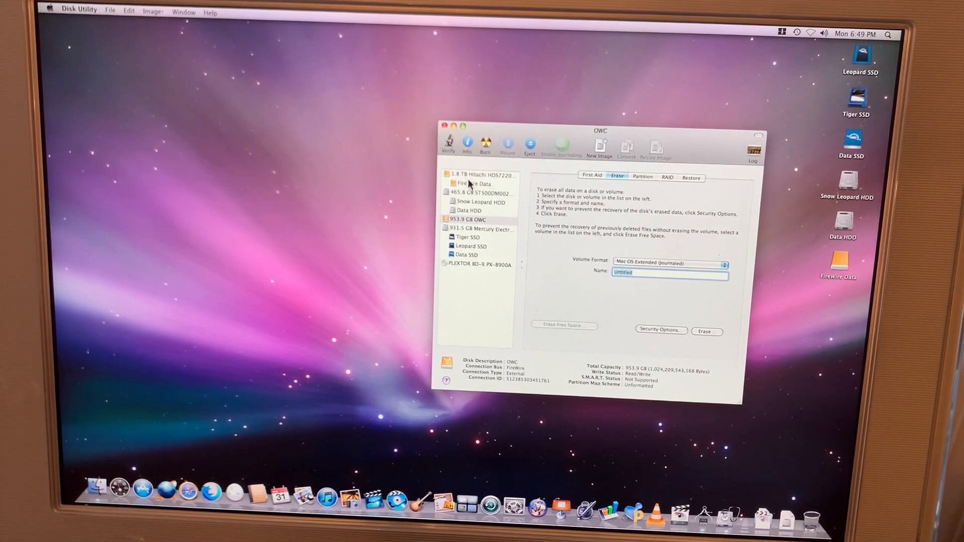
mouse_move(468, 185)
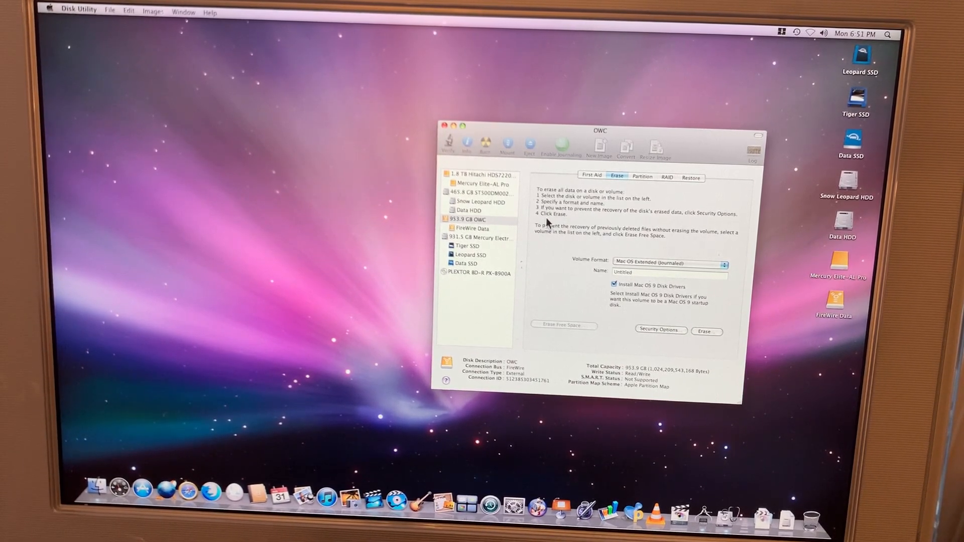
mouse_move(579, 221)
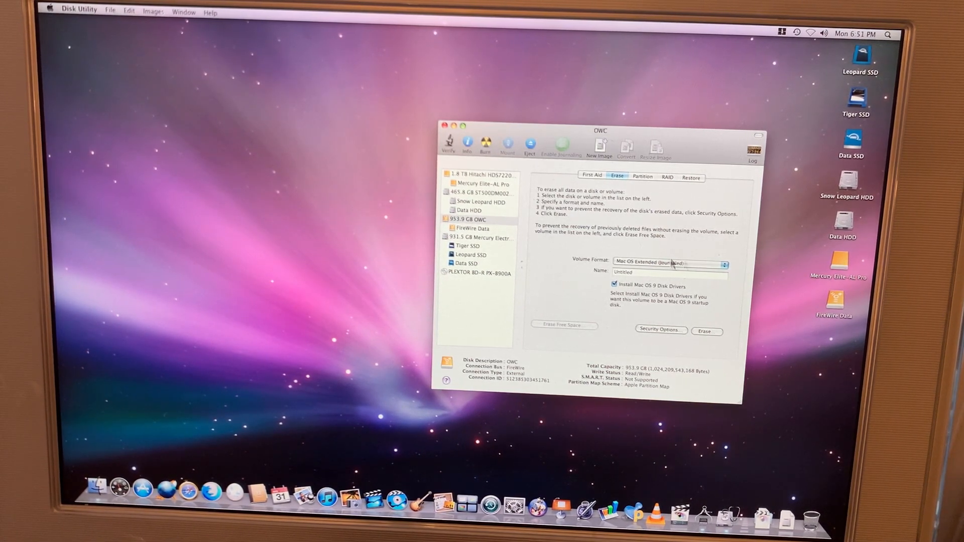
mouse_move(785, 319)
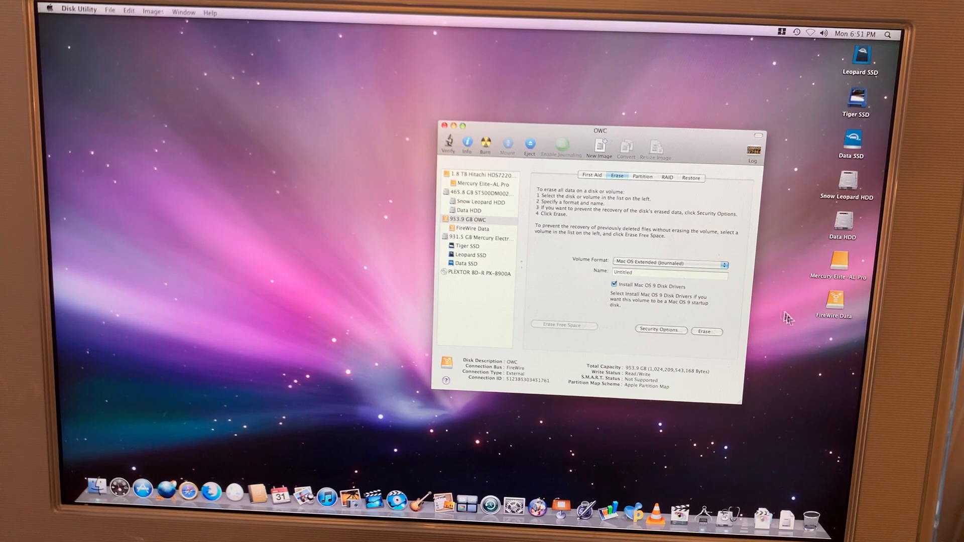
mouse_move(826, 283)
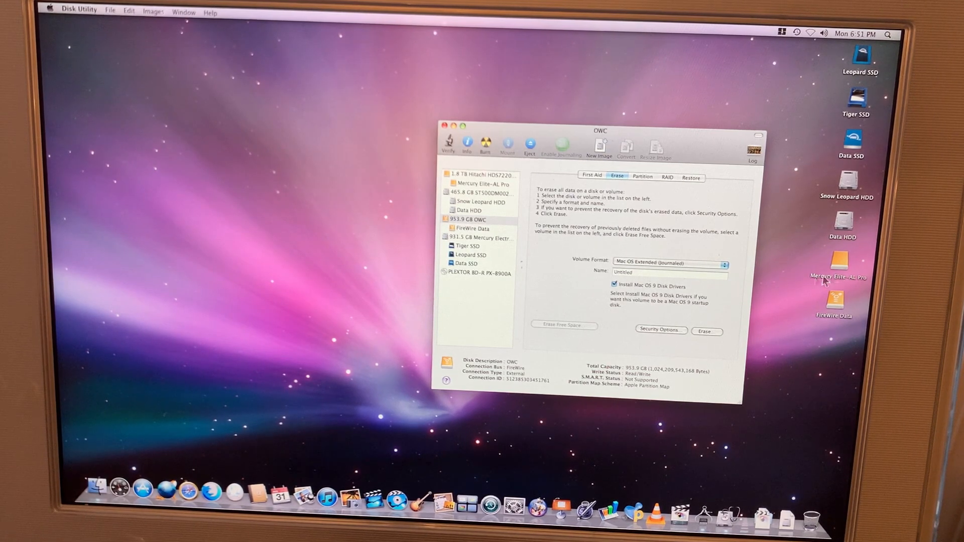
mouse_move(840, 259)
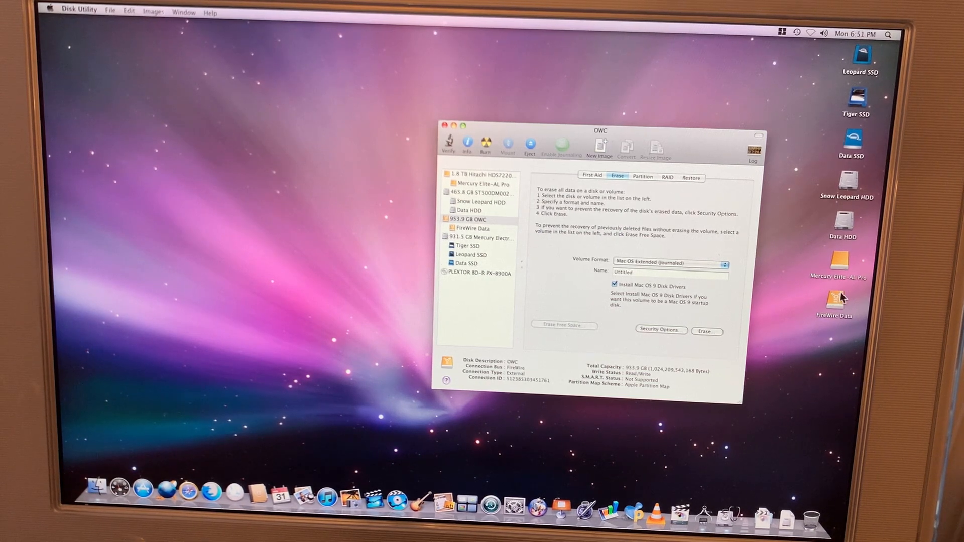
mouse_move(809, 256)
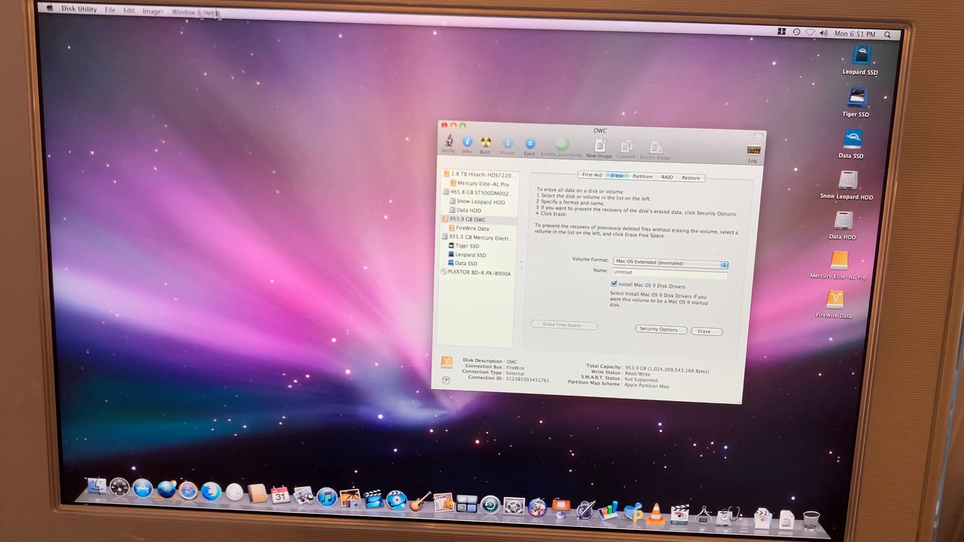
- Quit Disk Utility and open System Profiler via About This Mac's More Info
left_click(83, 9)
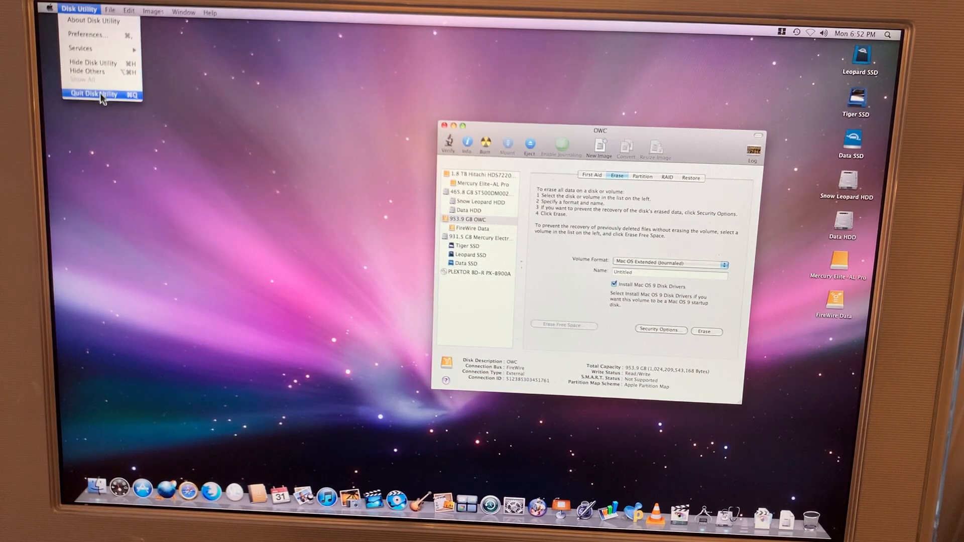
left_click(98, 94)
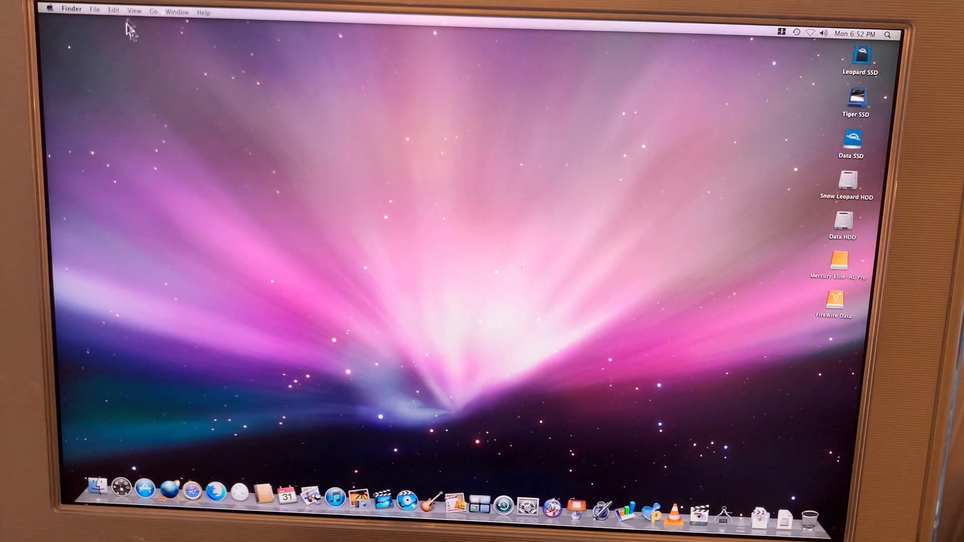
left_click(50, 9)
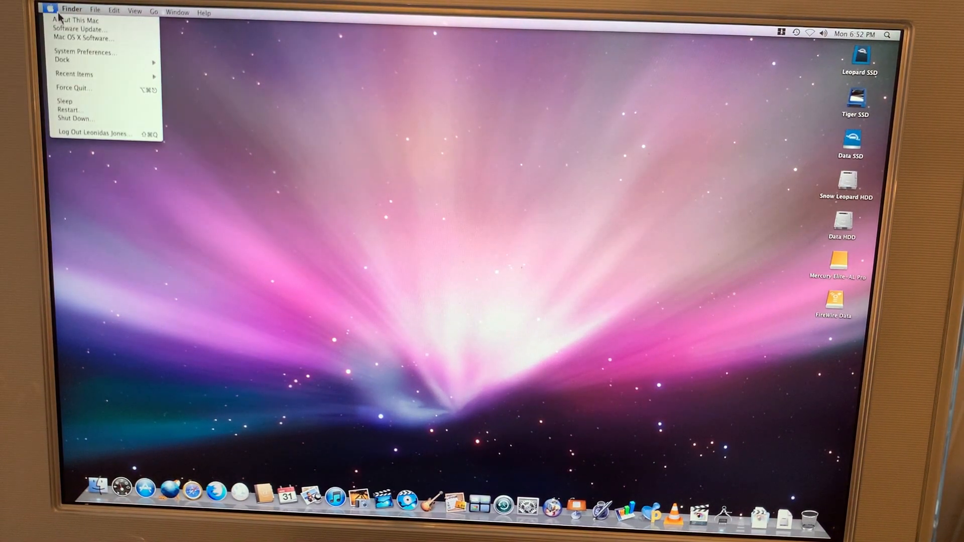
left_click(75, 20)
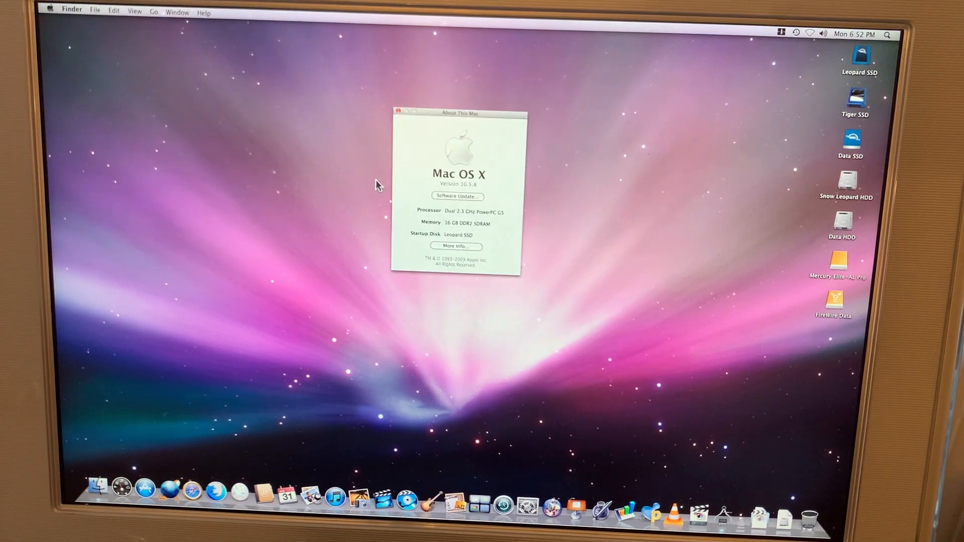
mouse_move(483, 215)
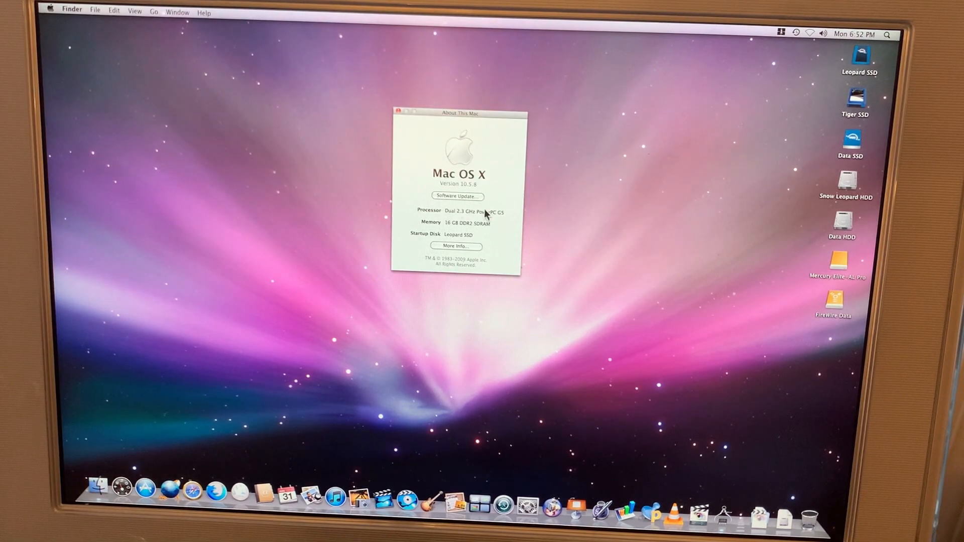
left_click(456, 246)
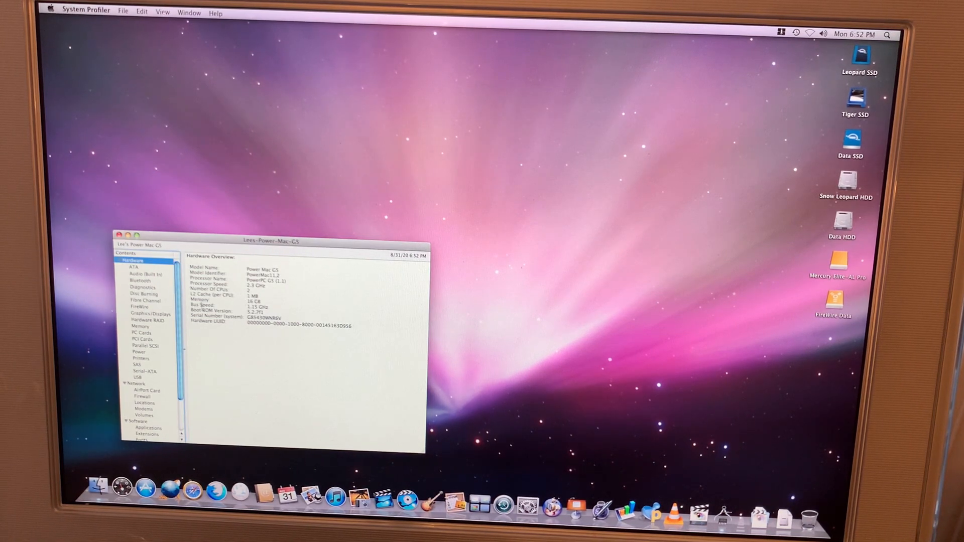
- Show FireWire devices and select the OWC On-The-Go Pro drive's details
left_click(141, 307)
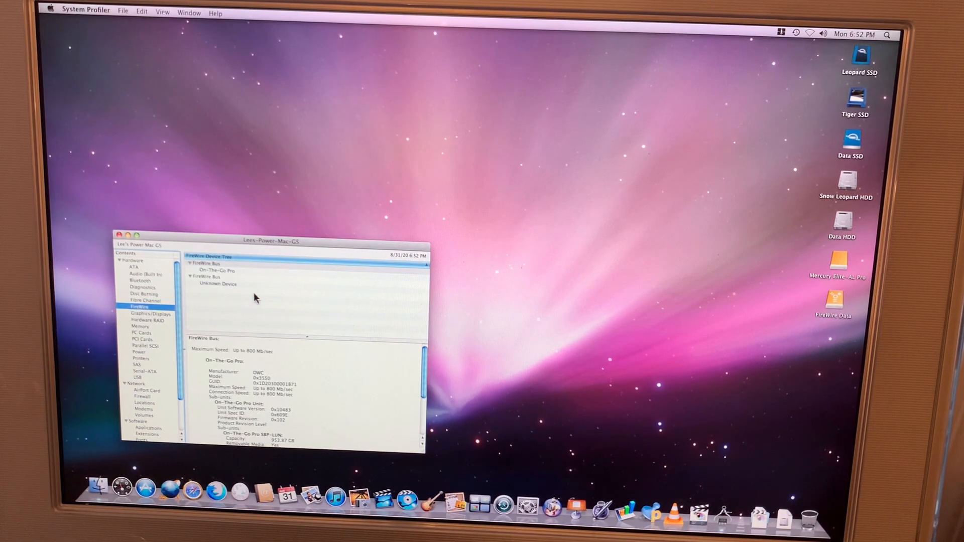
left_click(209, 263)
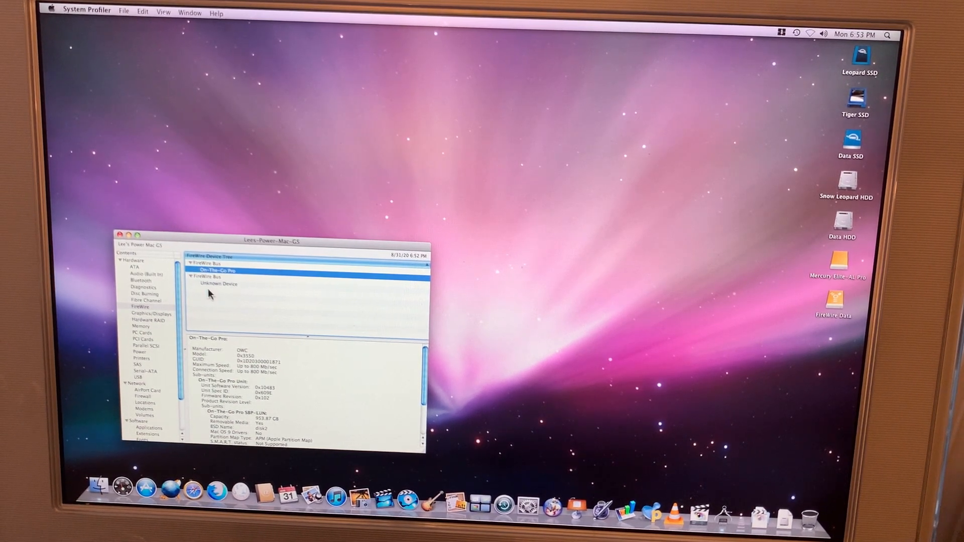
- Show the Disc Burning section listing the PLEXTOR BD-R PX-B900A drive
left_click(145, 293)
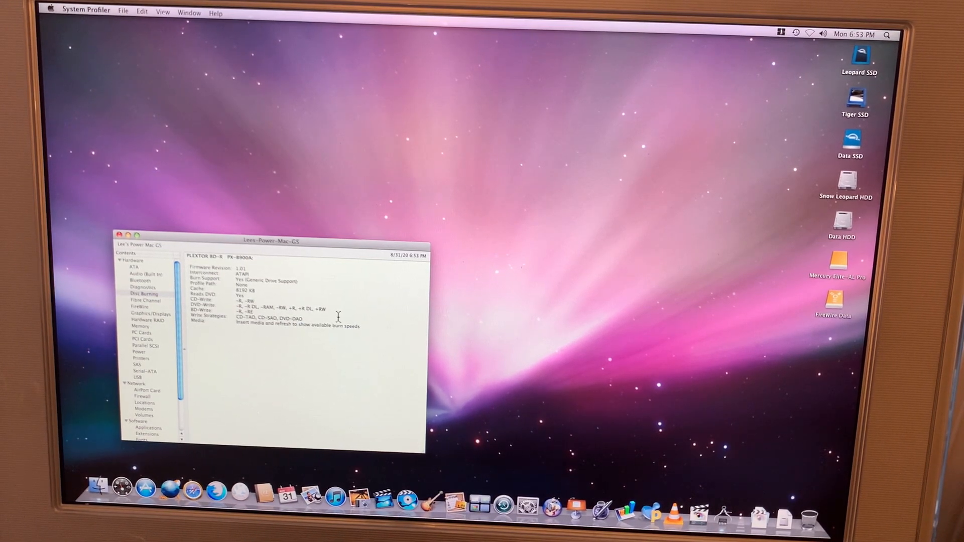
mouse_move(851, 258)
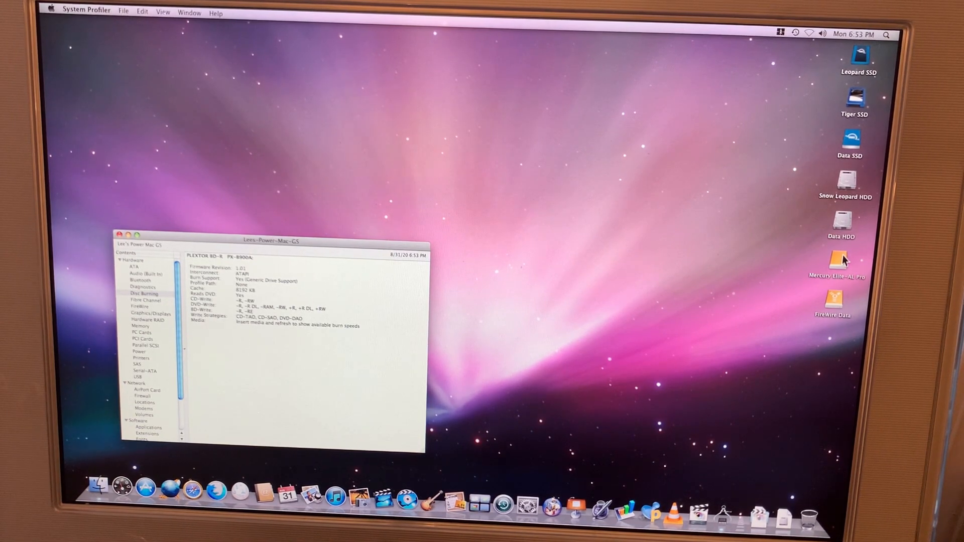
mouse_move(642, 243)
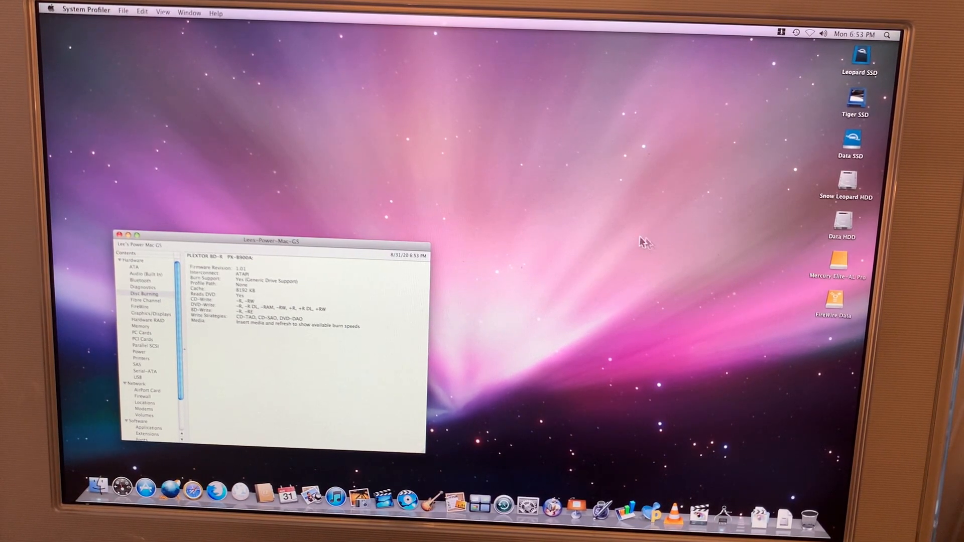
mouse_move(529, 231)
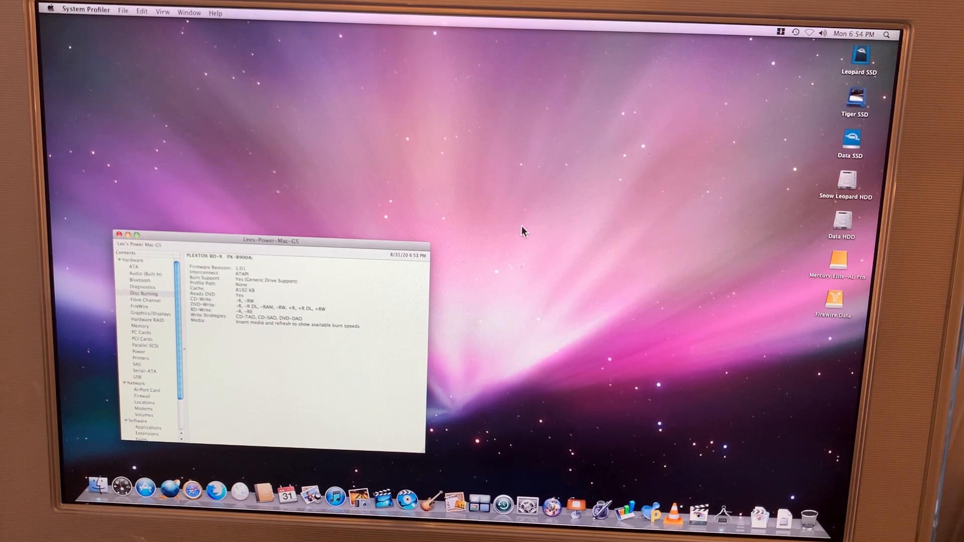
mouse_move(696, 215)
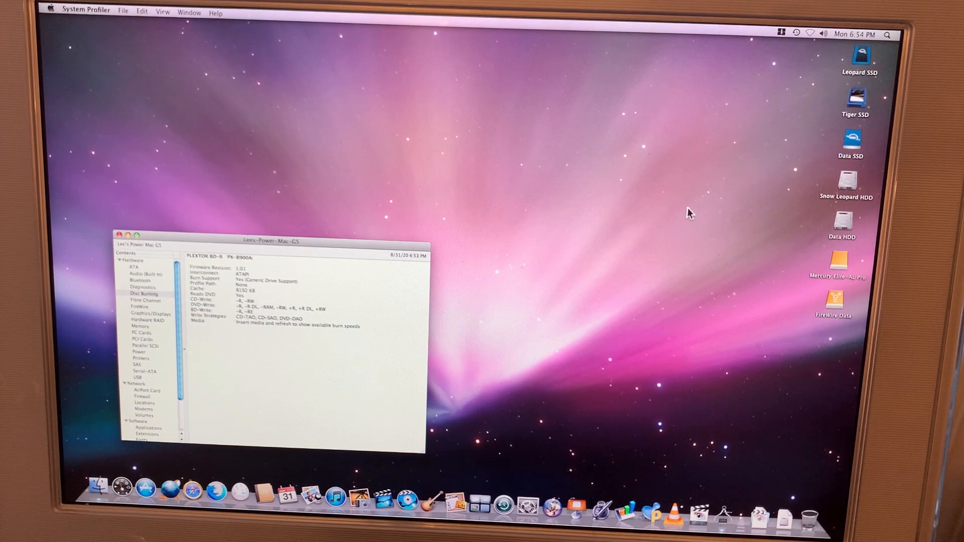
mouse_move(857, 104)
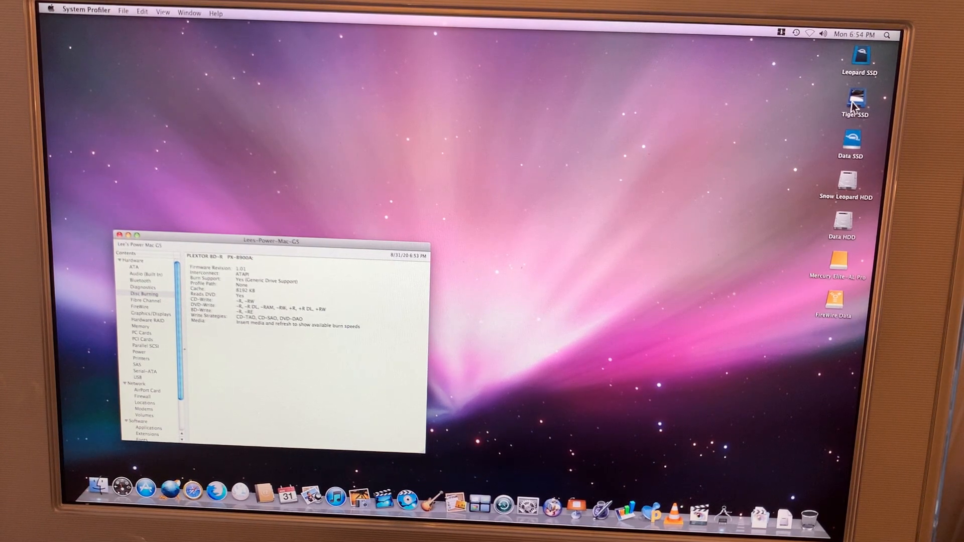
mouse_move(844, 305)
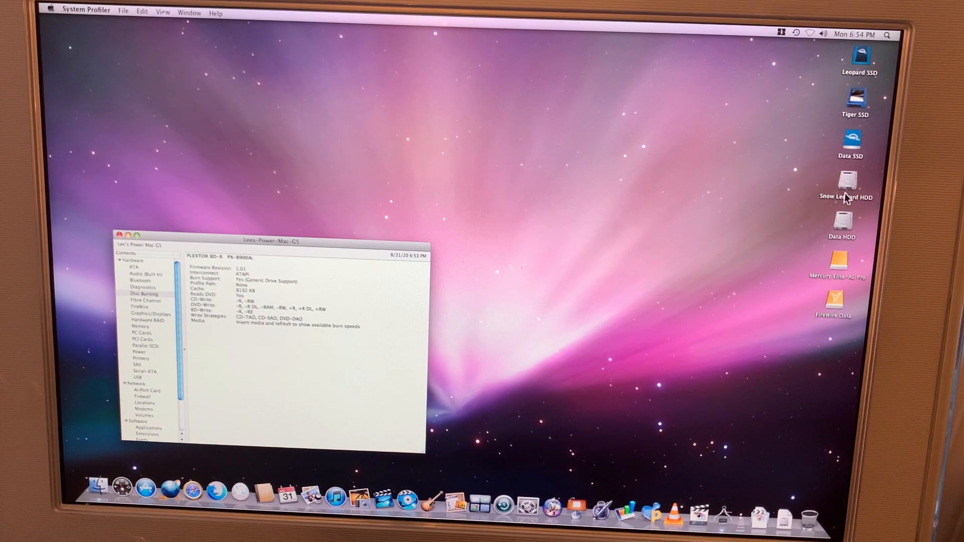
mouse_move(846, 163)
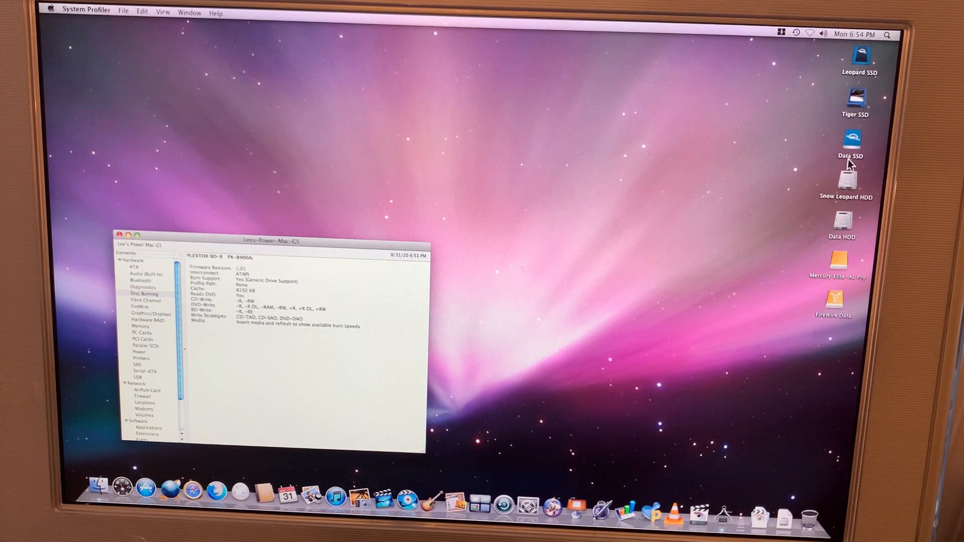
mouse_move(848, 186)
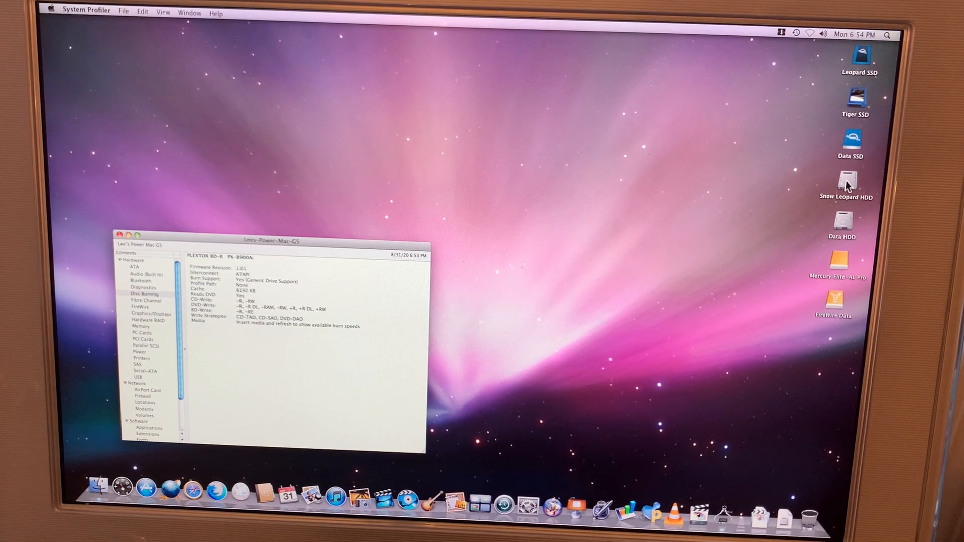
mouse_move(848, 227)
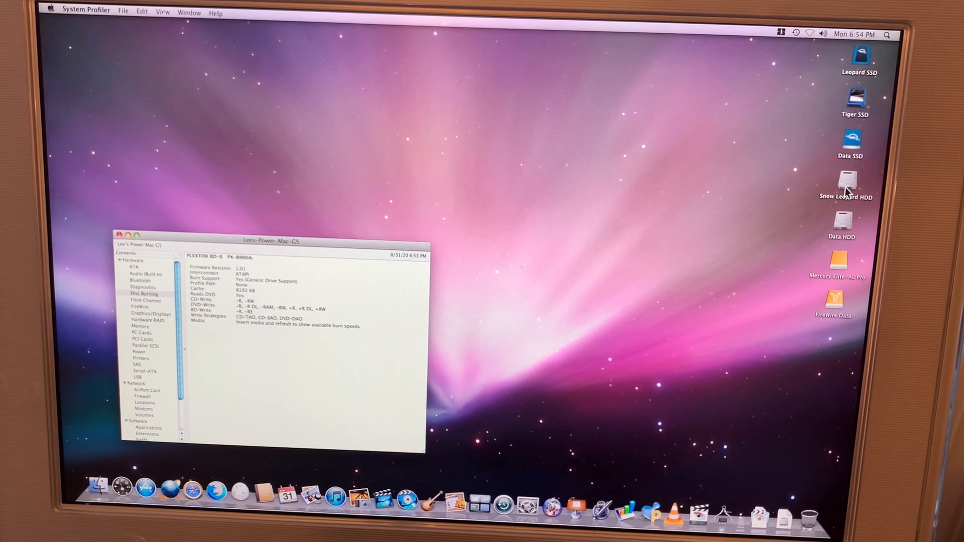
mouse_move(869, 214)
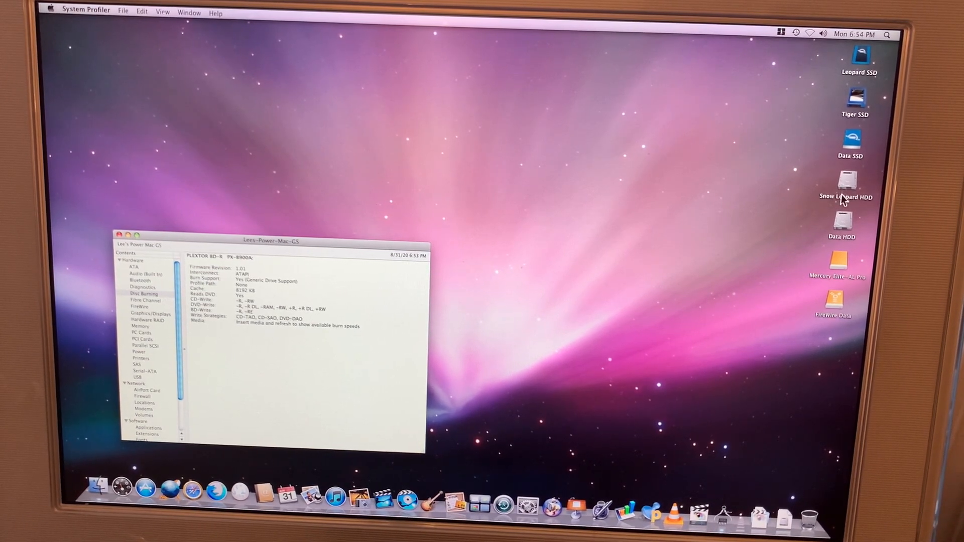
mouse_move(697, 221)
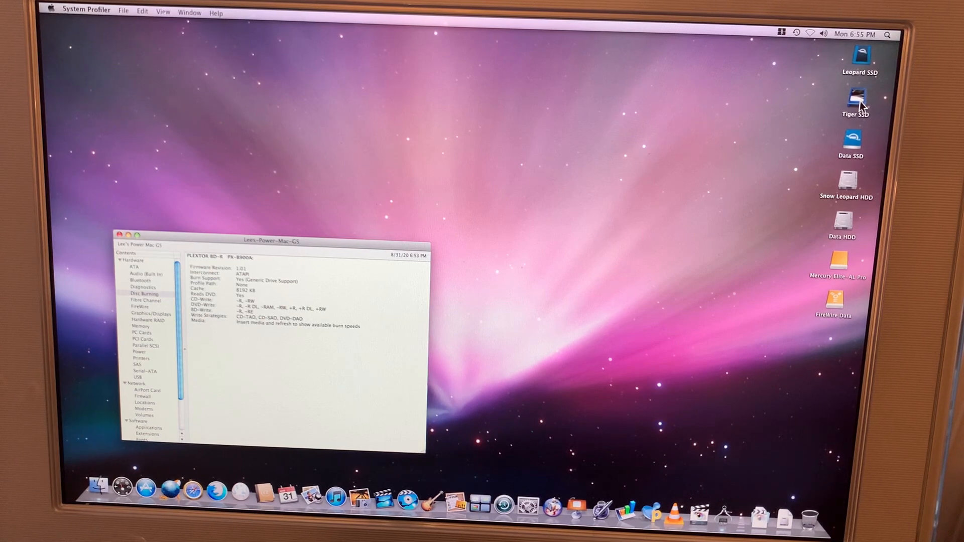
mouse_move(731, 226)
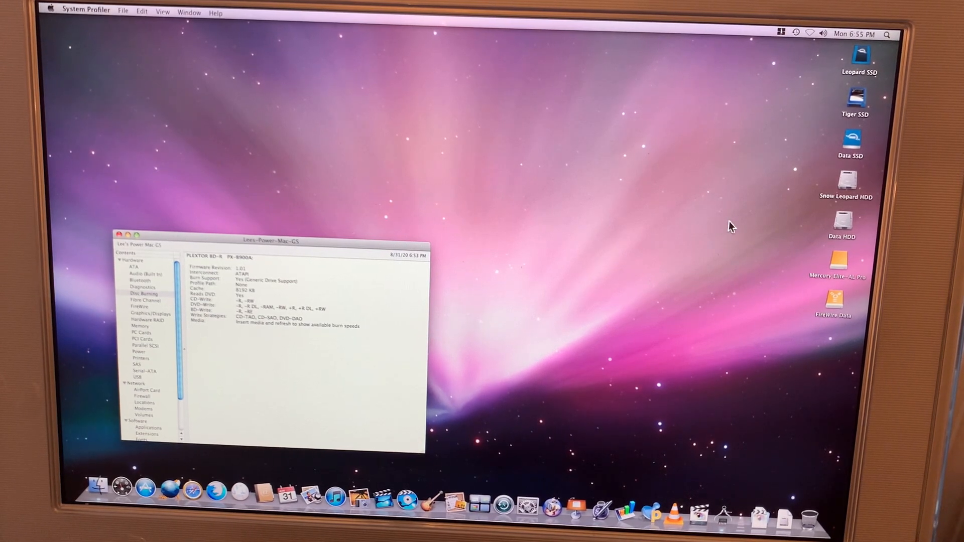